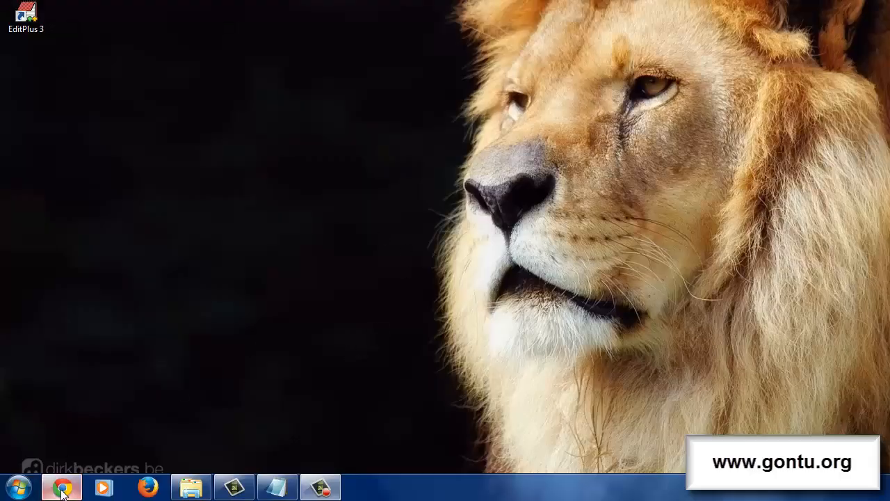
In Chrome, download apache-maven-3.2.3-bin.zip from the Maven download page.
{"action": "left_click", "coordinate": [61, 487]}
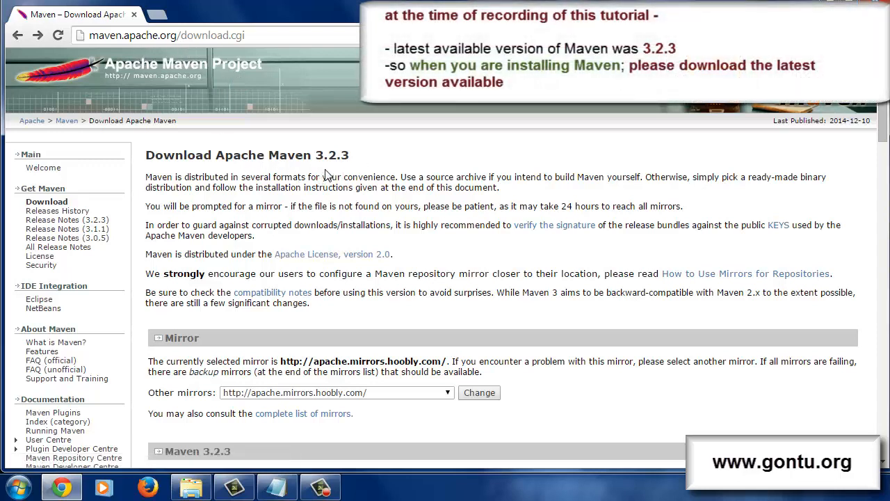
{"action": "mouse_move", "coordinate": [355, 176]}
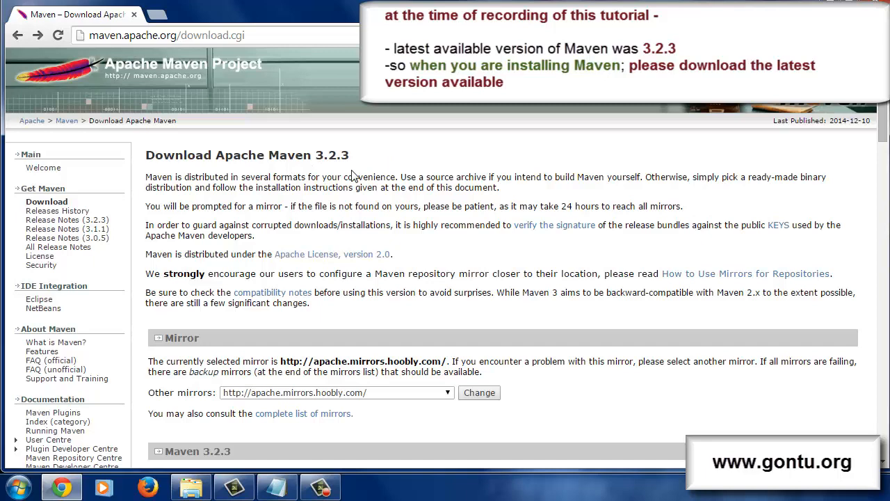
{"action": "scroll", "scroll_direction": "down", "scroll_amount": 3}
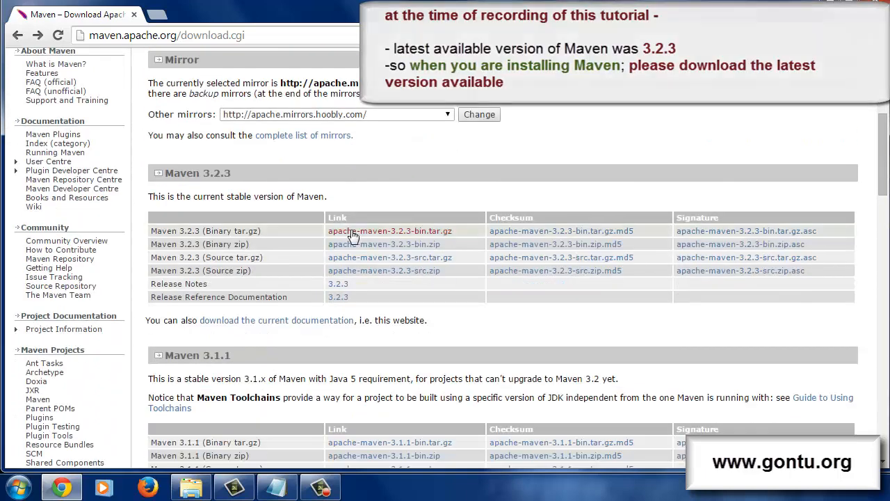
{"action": "left_click", "coordinate": [383, 243]}
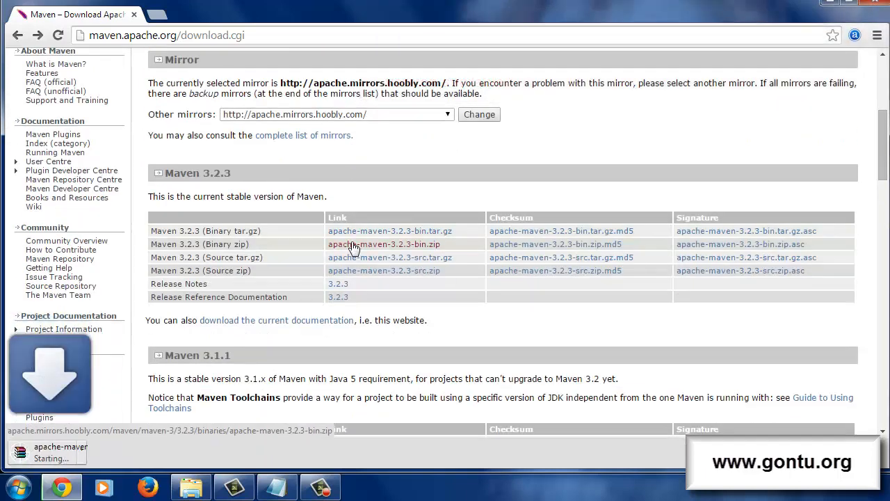
{"action": "left_click", "coordinate": [384, 244]}
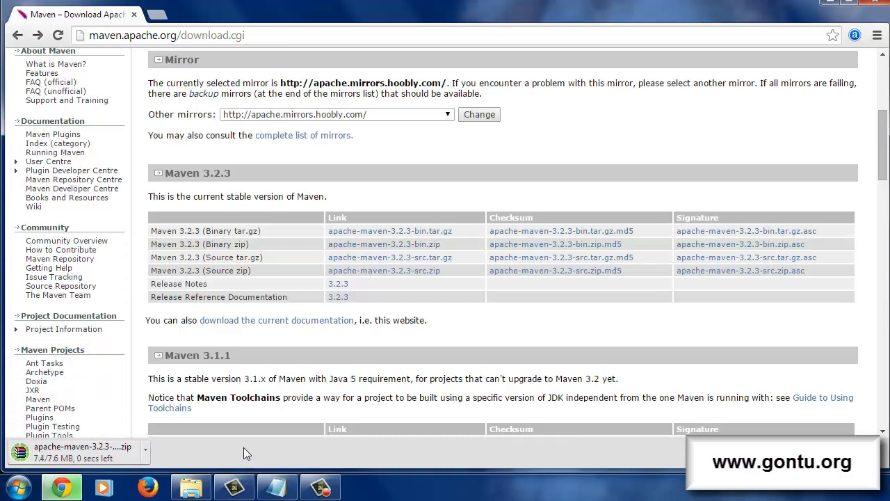
{"action": "mouse_move", "coordinate": [219, 434]}
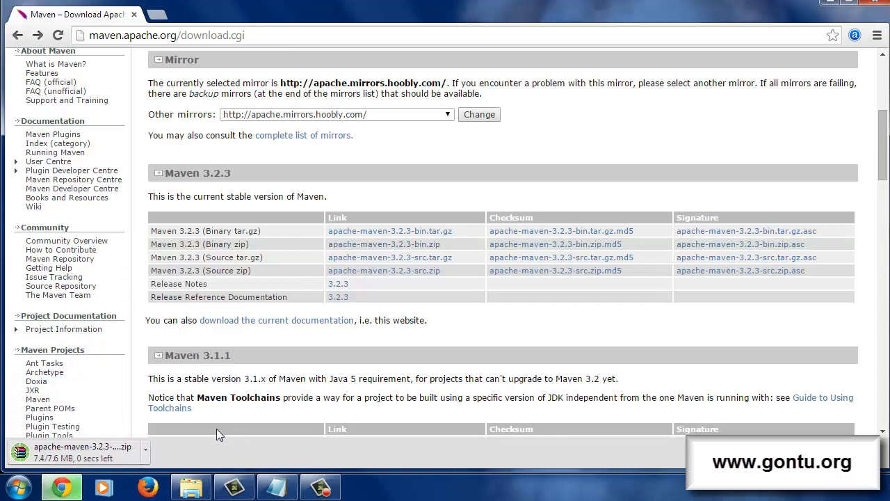
{"action": "mouse_move", "coordinate": [166, 466]}
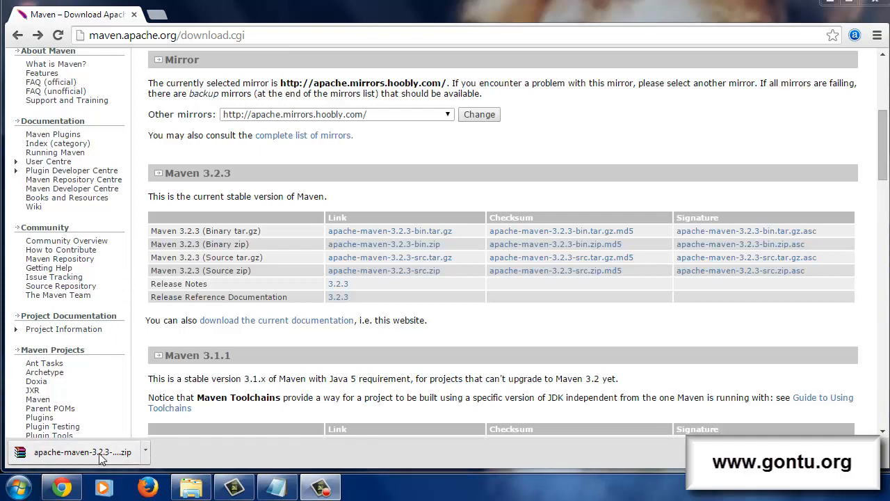
Extract the downloaded Maven zip with WinRAR into a new D:\maven folder.
{"action": "left_click", "coordinate": [82, 452]}
{"action": "type", "text": "D:\\"}
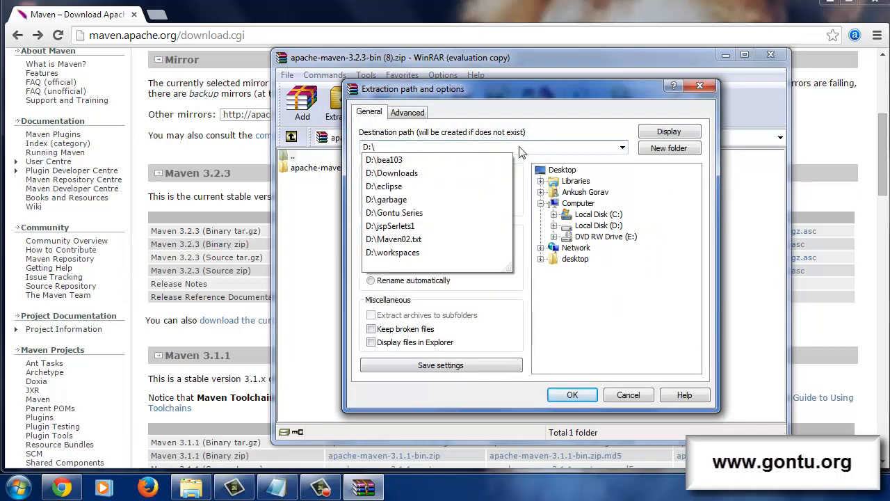
{"action": "type", "text": "maven"}
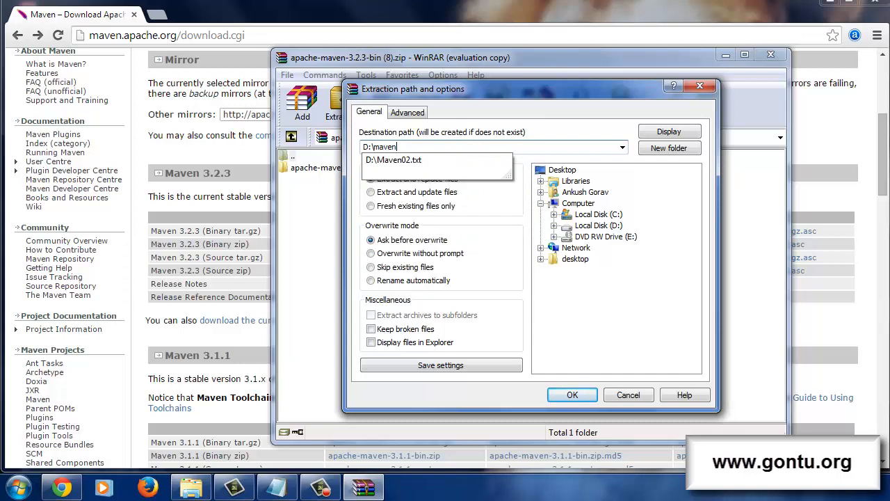
{"action": "left_click", "coordinate": [418, 160]}
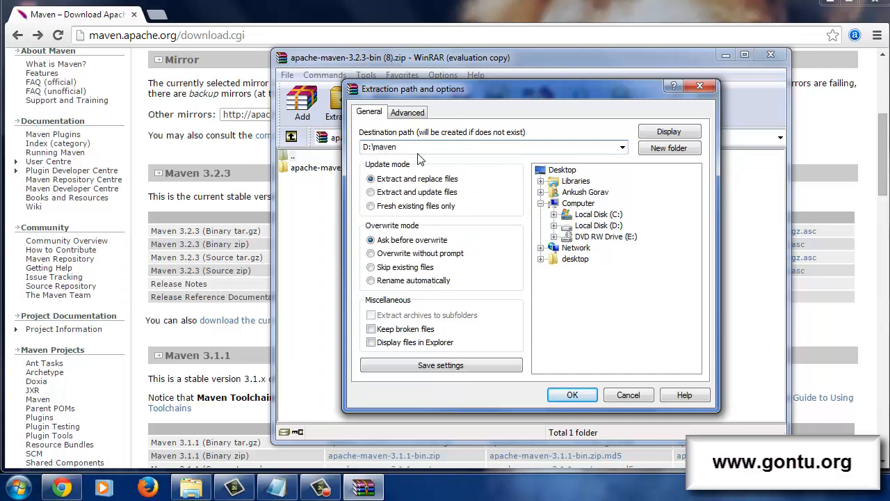
{"action": "left_click", "coordinate": [555, 226]}
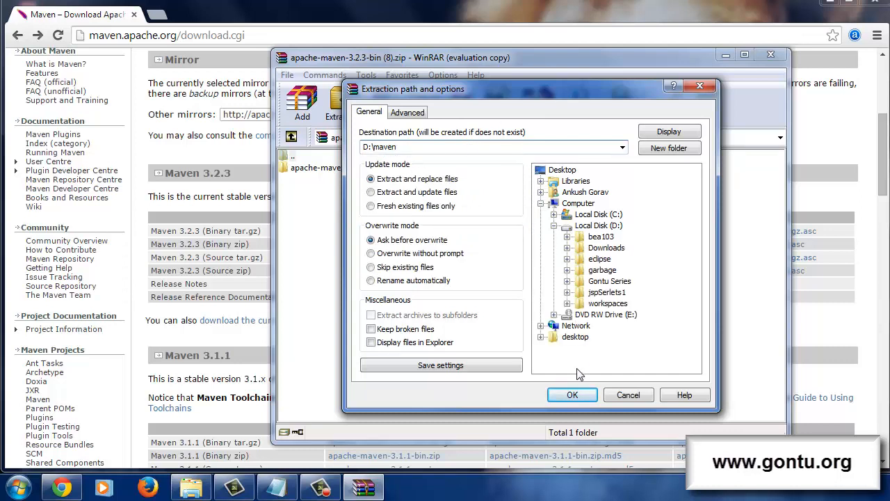
{"action": "left_click", "coordinate": [572, 394]}
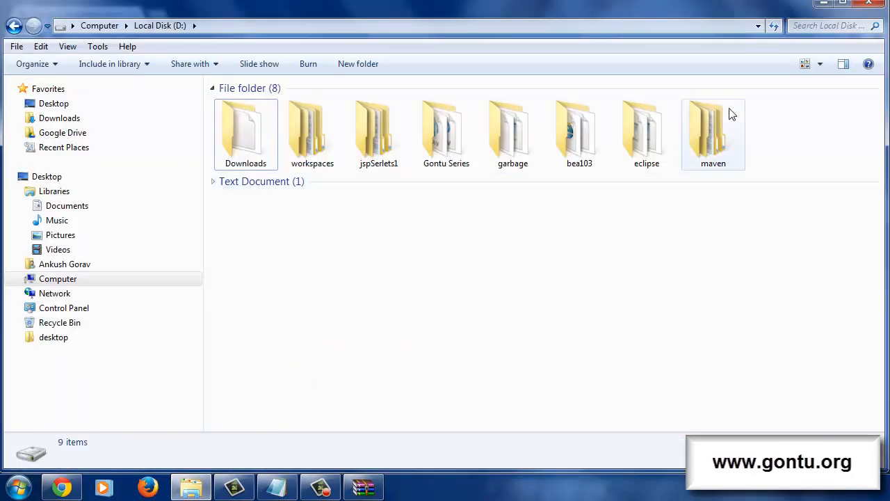
Browse into D:\maven\apache-maven-3.2.3 to view its bin, boot, conf and lib folders.
{"action": "double_click", "coordinate": [713, 132]}
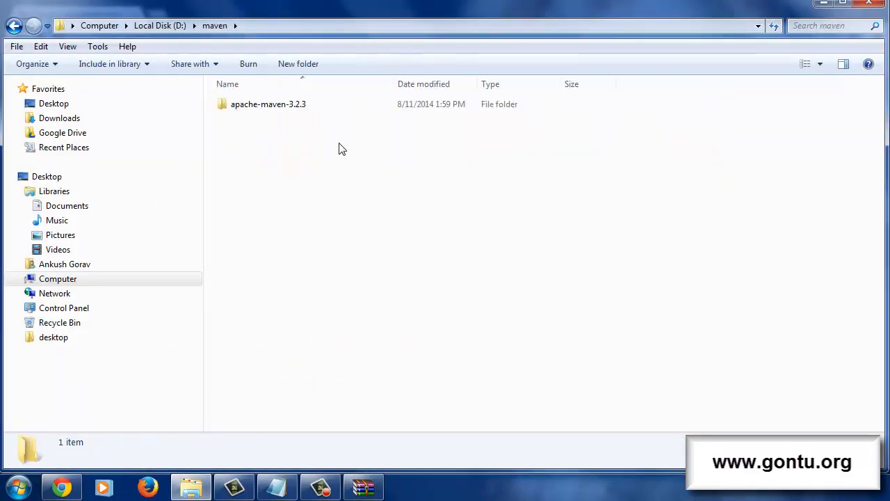
{"action": "double_click", "coordinate": [269, 104]}
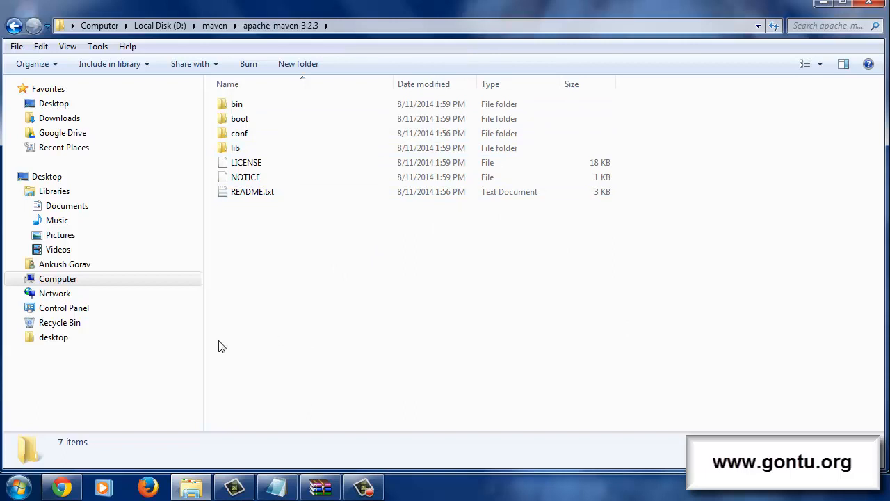
{"action": "left_click", "coordinate": [14, 487]}
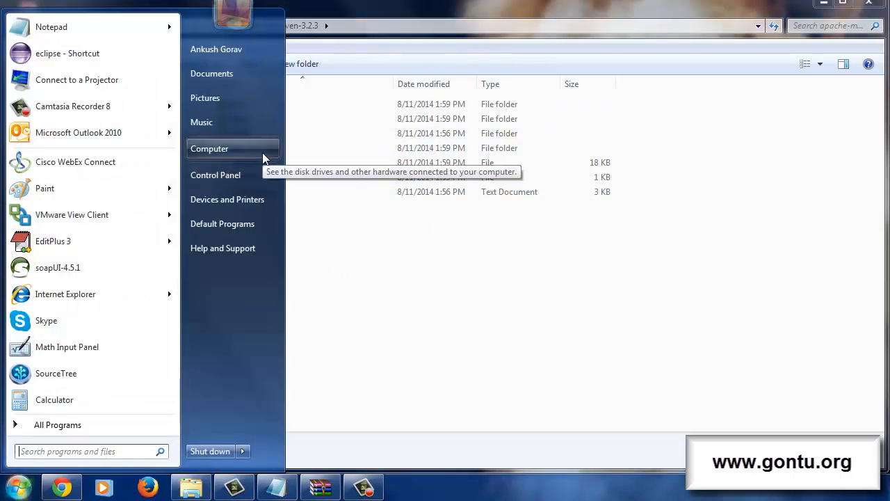
Reach the Environment Variables dialog via Computer properties and Advanced system settings.
{"action": "right_click", "coordinate": [209, 148]}
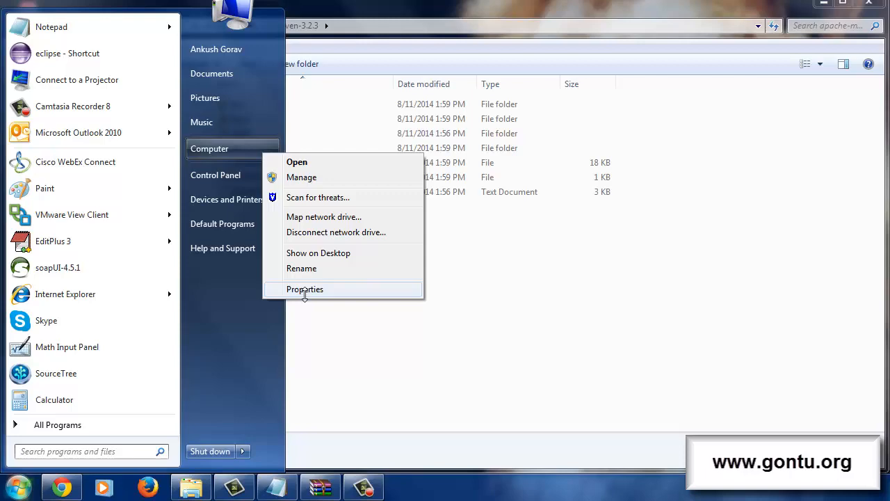
{"action": "left_click", "coordinate": [304, 288]}
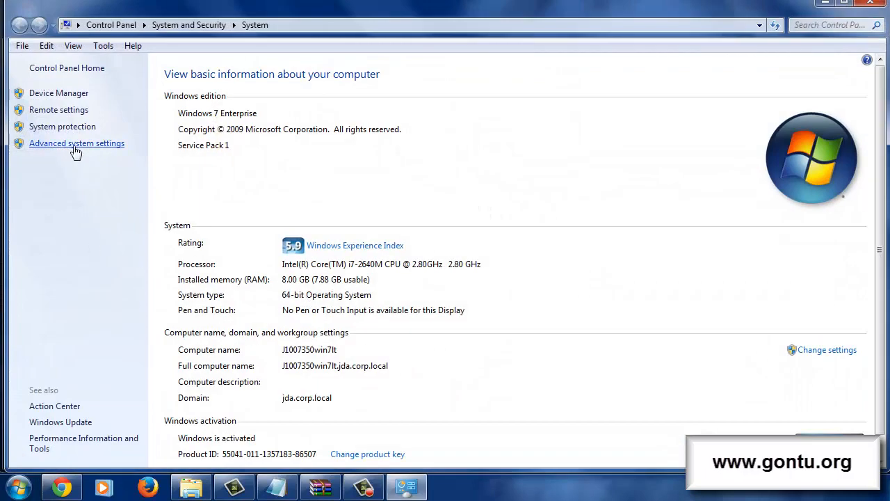
{"action": "left_click", "coordinate": [76, 143]}
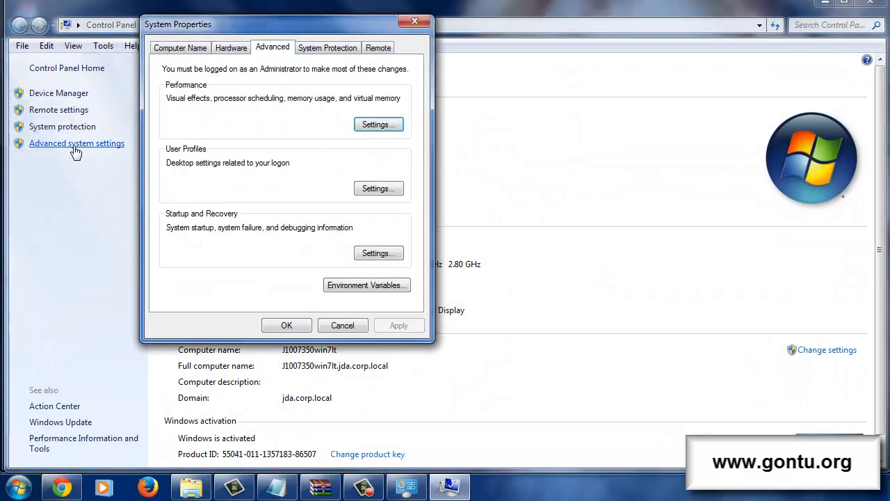
{"action": "left_click", "coordinate": [366, 284]}
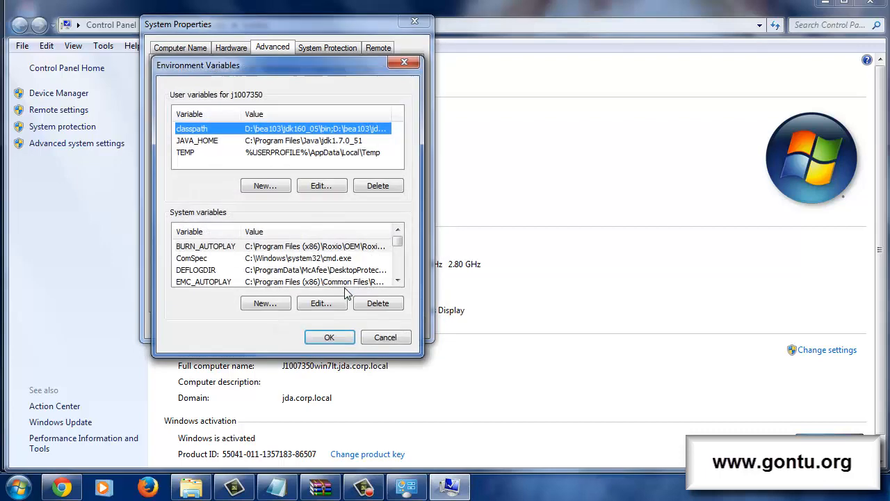
Create user variable M2_HOME with value D:\maven\apache-maven-3.2.3.
{"action": "left_click", "coordinate": [265, 185]}
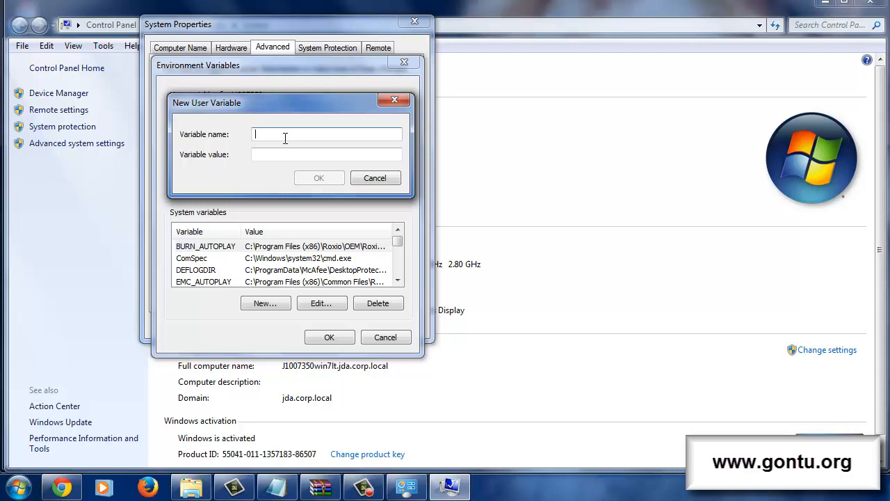
{"action": "type", "text": "M2"}
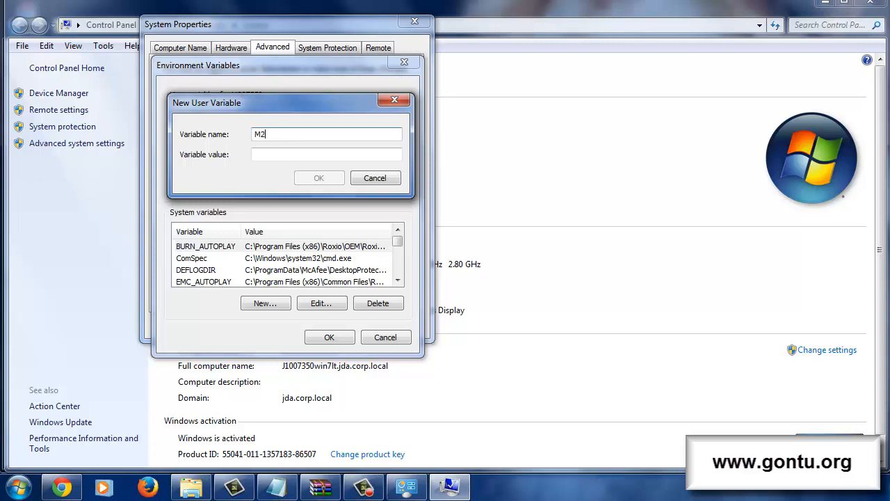
{"action": "type", "text": "_HOME"}
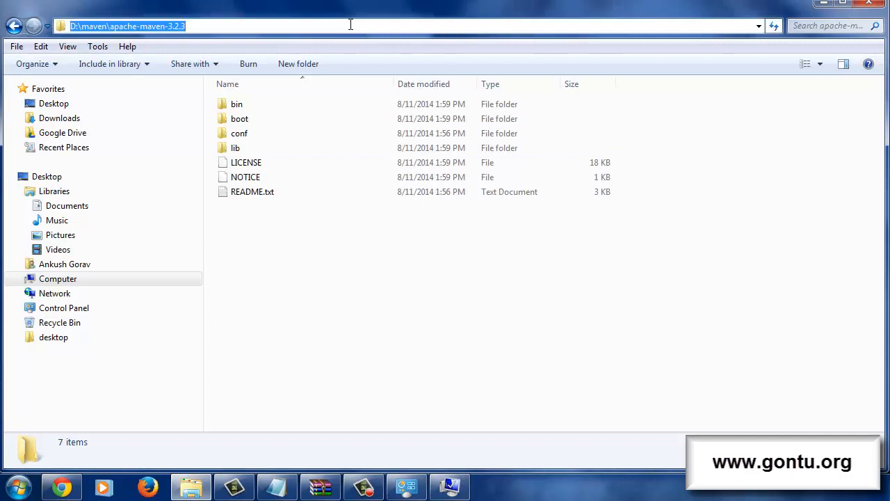
{"action": "right_click", "coordinate": [126, 26]}
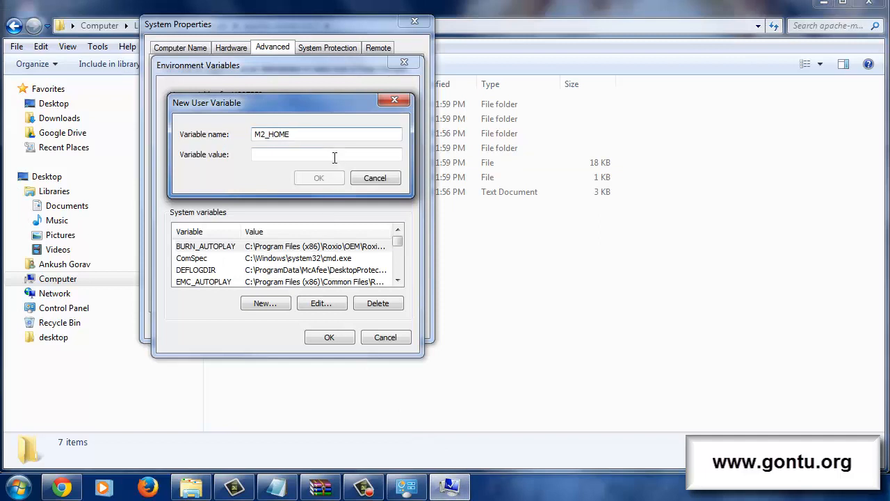
{"action": "right_click", "coordinate": [326, 154]}
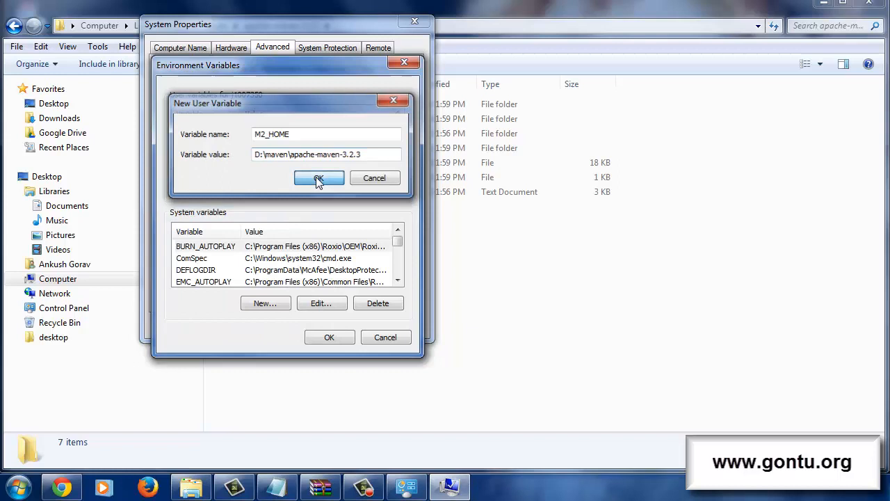
{"action": "left_click", "coordinate": [319, 177]}
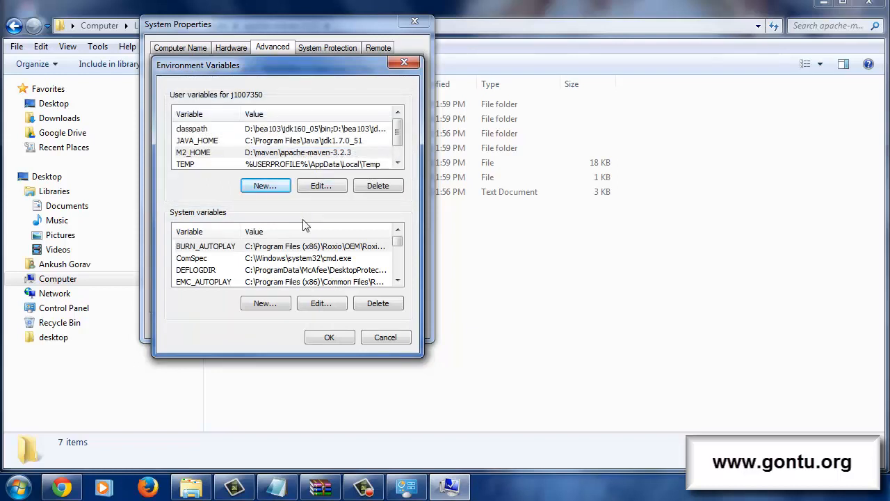
{"action": "mouse_move", "coordinate": [286, 248]}
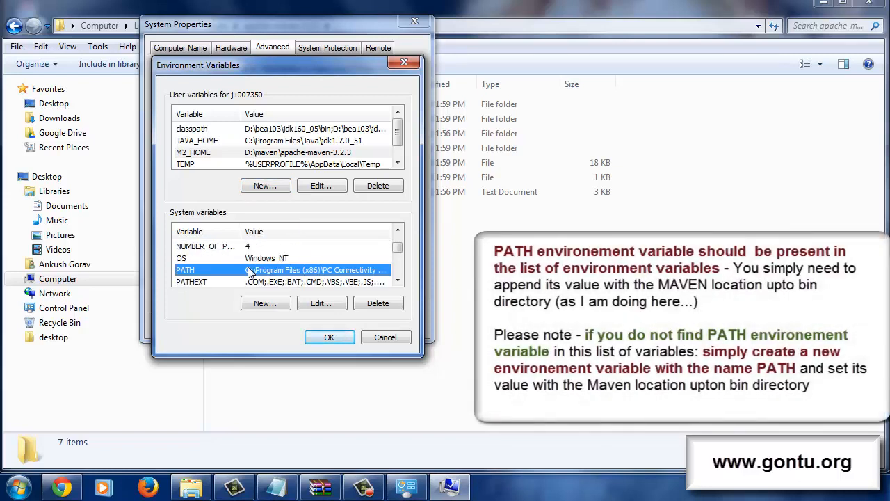
Append D:\maven\apache-maven-3.2.3\bin to the system PATH and close System Properties.
{"action": "left_click", "coordinate": [321, 304]}
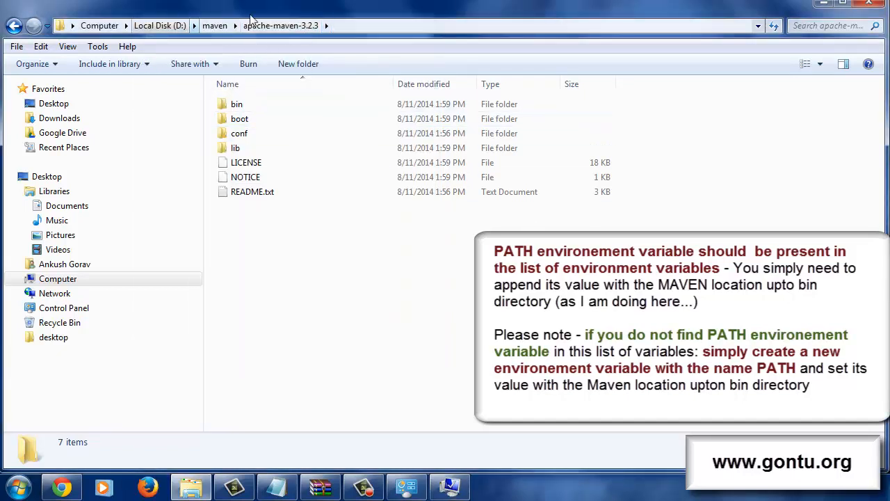
{"action": "double_click", "coordinate": [236, 104]}
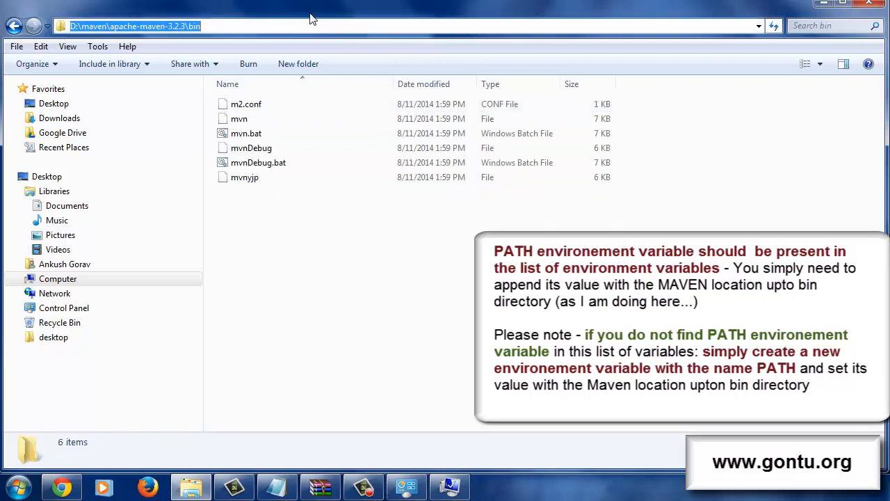
{"action": "right_click", "coordinate": [132, 21]}
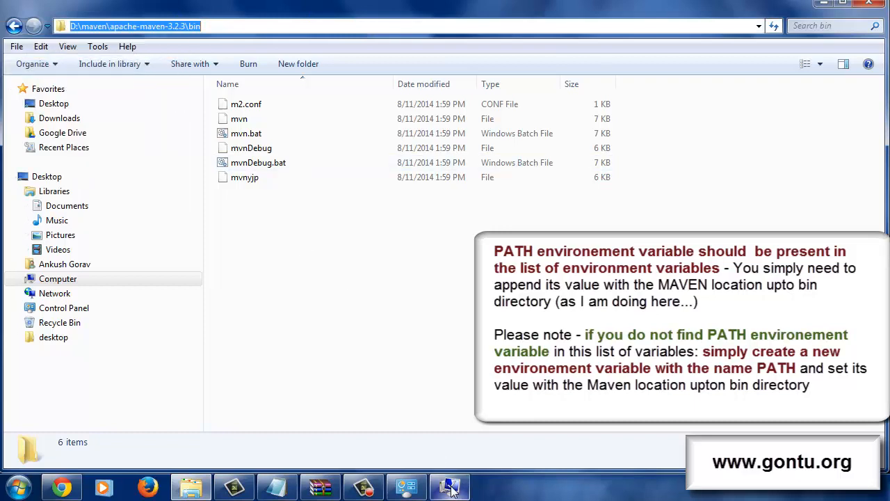
{"action": "left_click", "coordinate": [321, 302]}
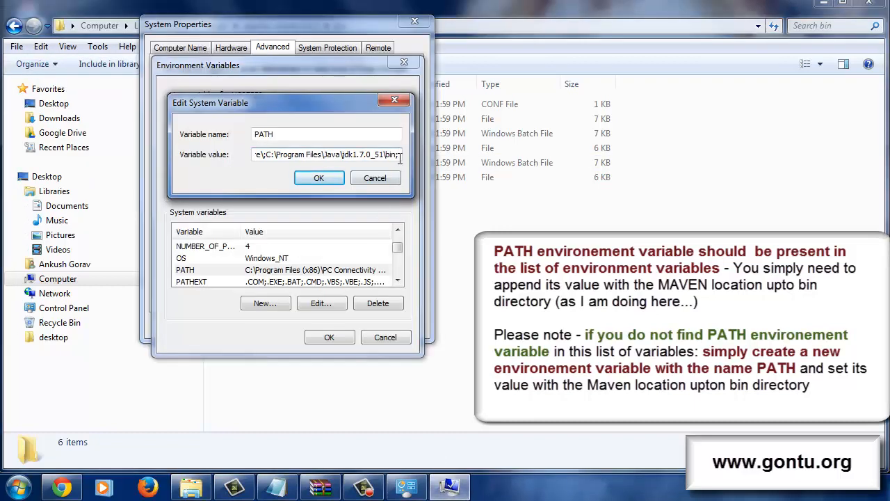
{"action": "right_click", "coordinate": [327, 154]}
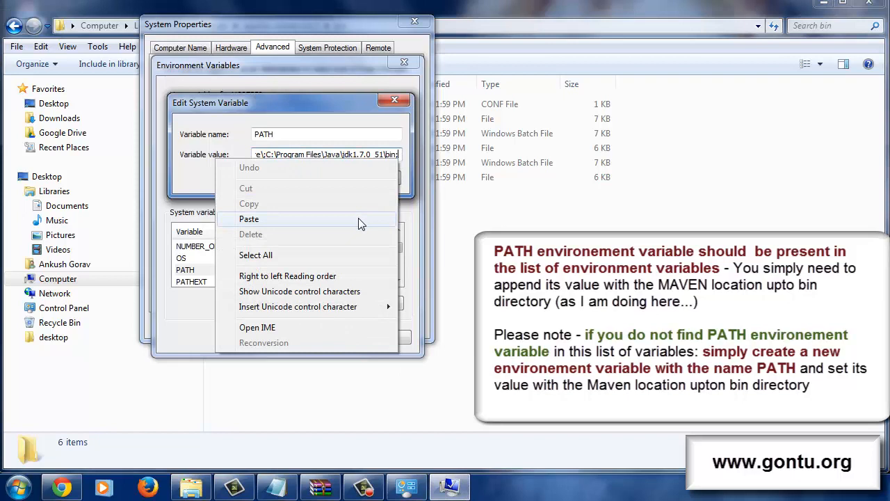
{"action": "left_click", "coordinate": [248, 218]}
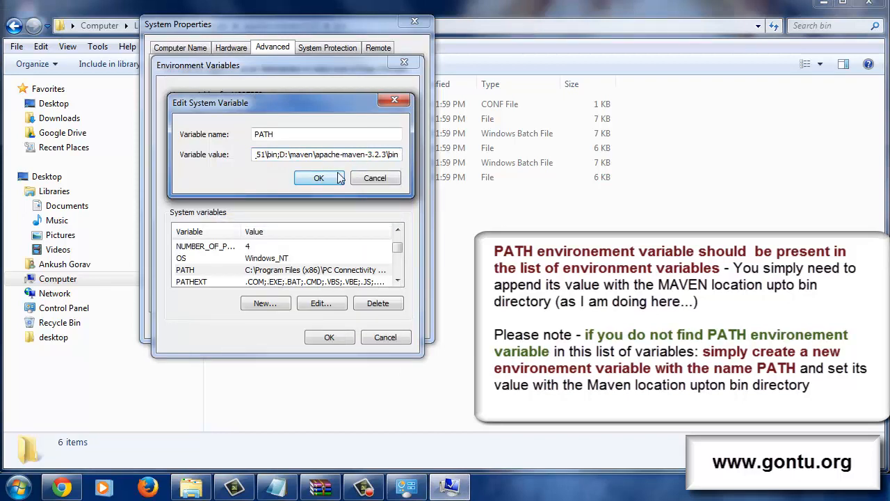
{"action": "left_click", "coordinate": [317, 178]}
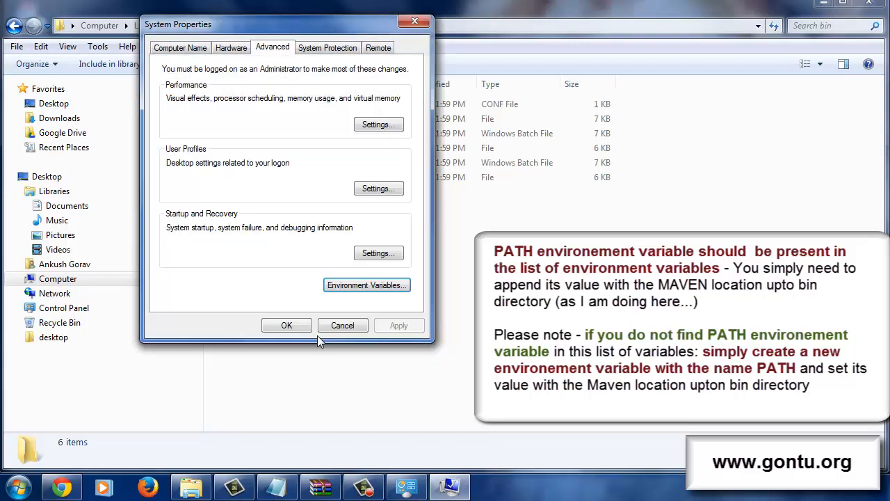
{"action": "left_click", "coordinate": [287, 325]}
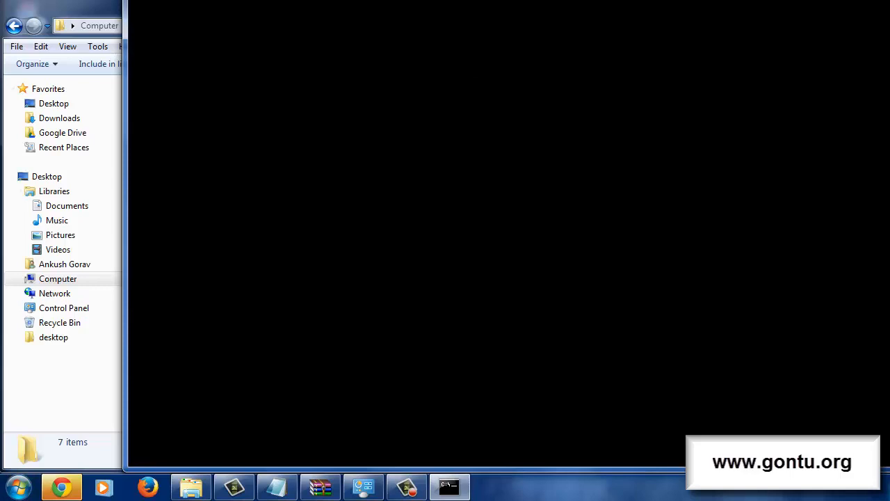
Run mvn -version in Command Prompt to confirm Apache Maven 3.2.3 is installed.
{"action": "left_click", "coordinate": [450, 487]}
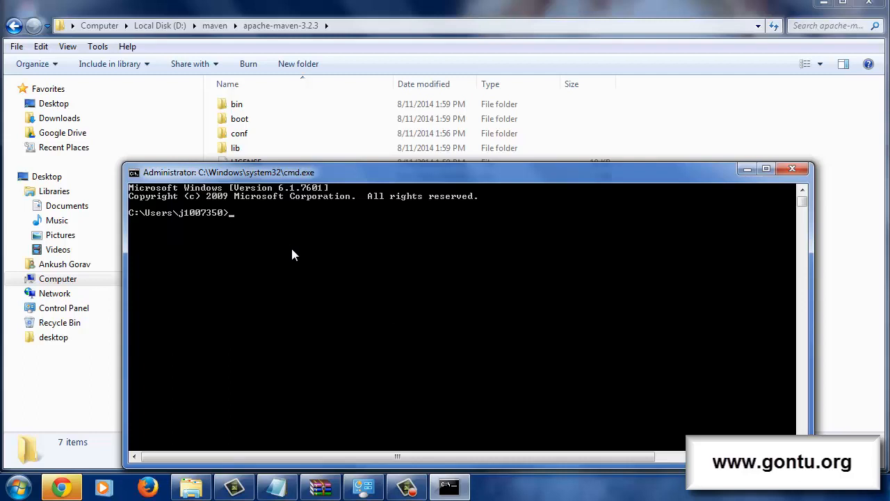
{"action": "type", "text": "mvn -v"}
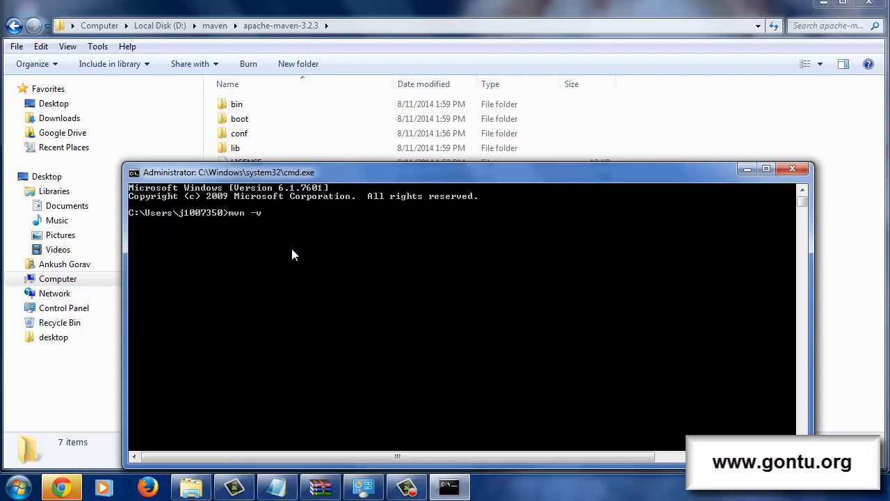
{"action": "type", "text": "ersion"}
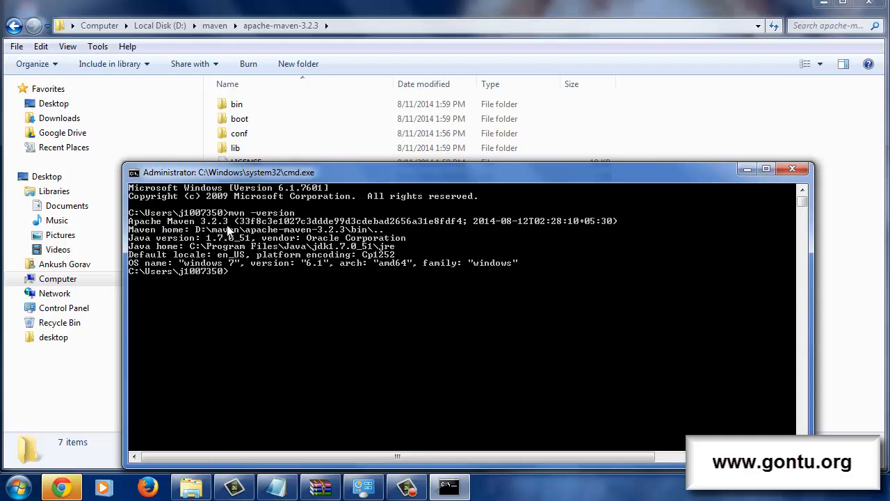
{"action": "mouse_move", "coordinate": [233, 241]}
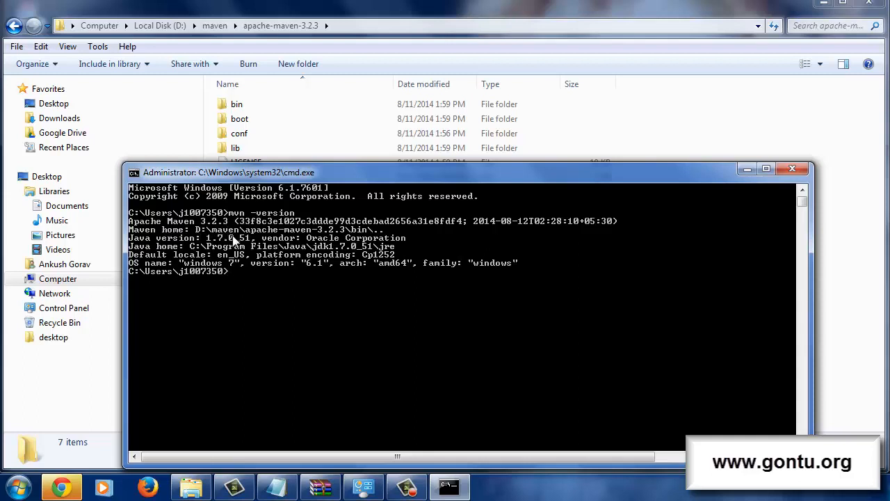
{"action": "mouse_move", "coordinate": [211, 258]}
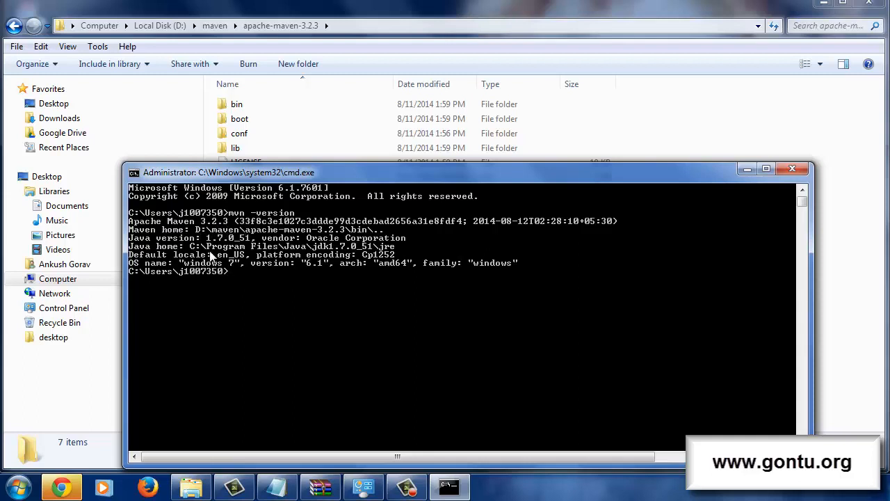